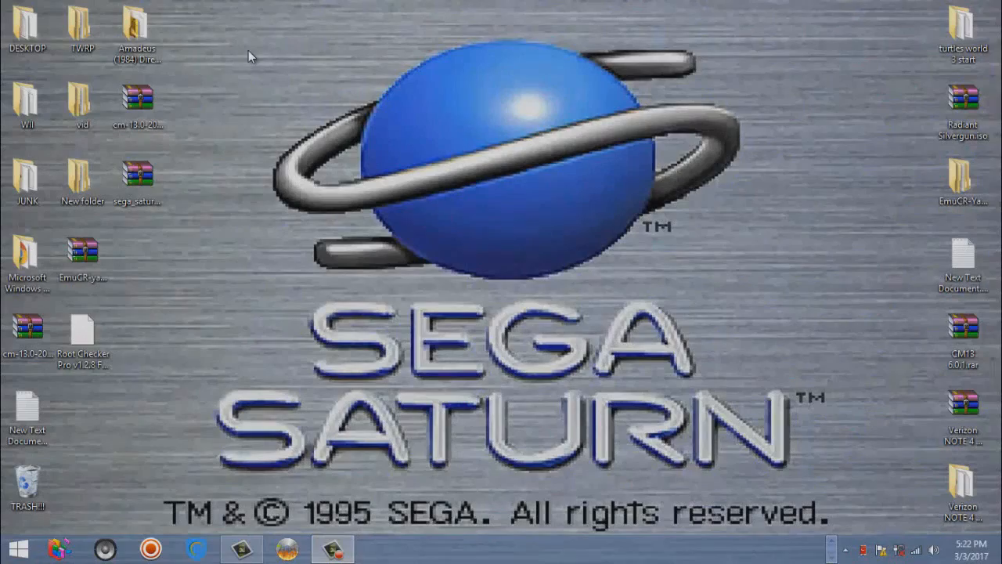
mouse_move(822, 508)
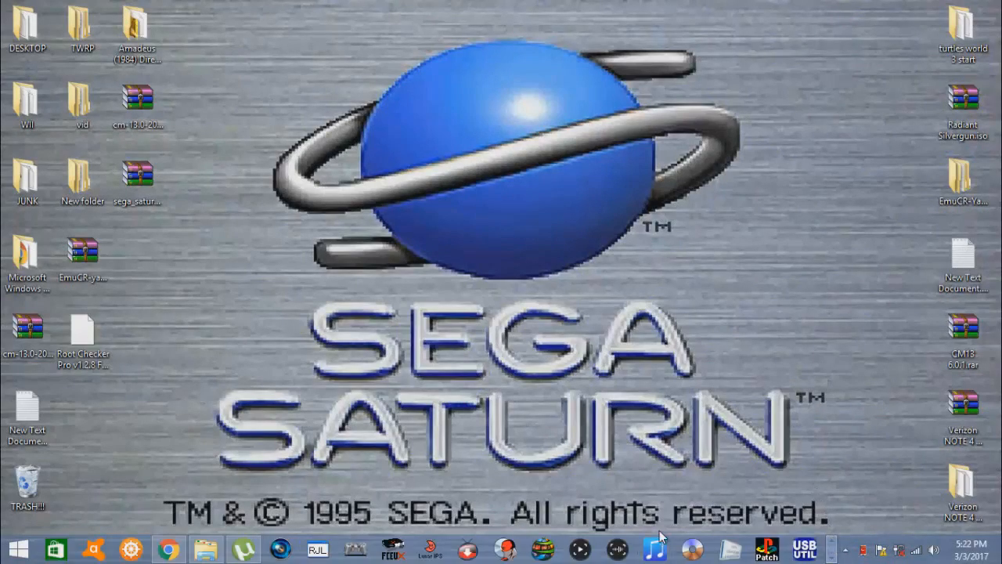
Step: Download 'Saturn for Wii (YABAUSE).rar' from MediaFire and save it to the Desktop
left_click(167, 548)
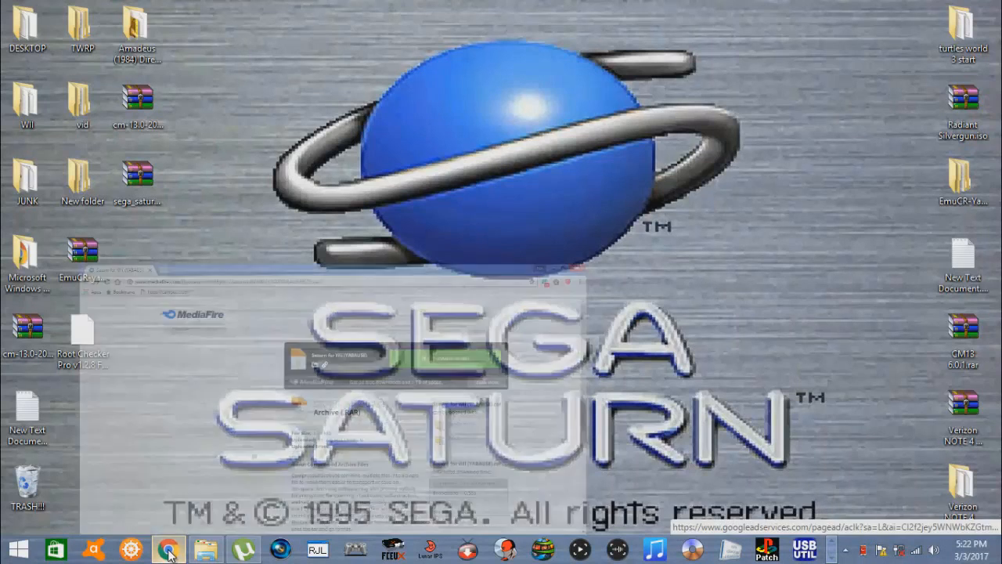
left_click(167, 548)
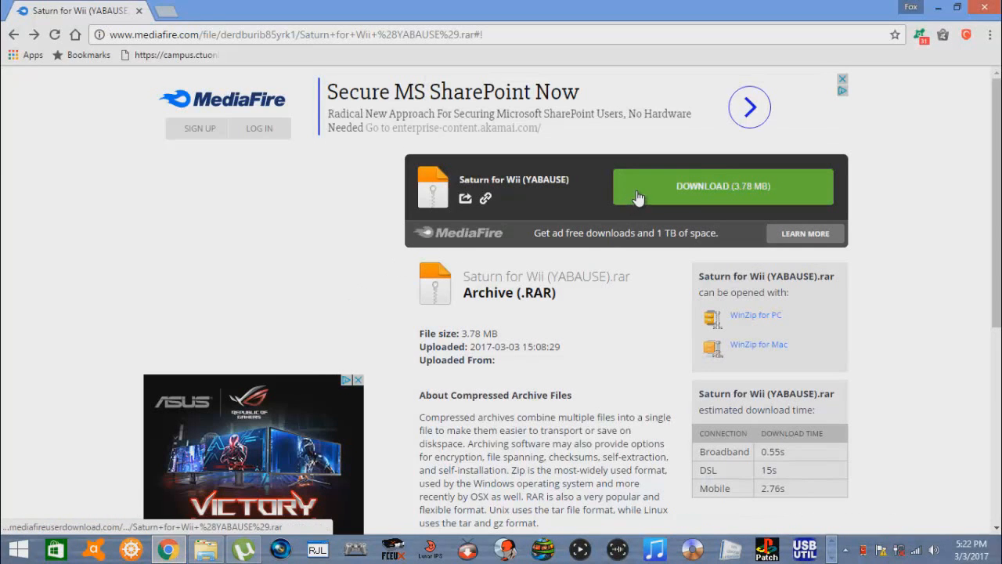
left_click(722, 186)
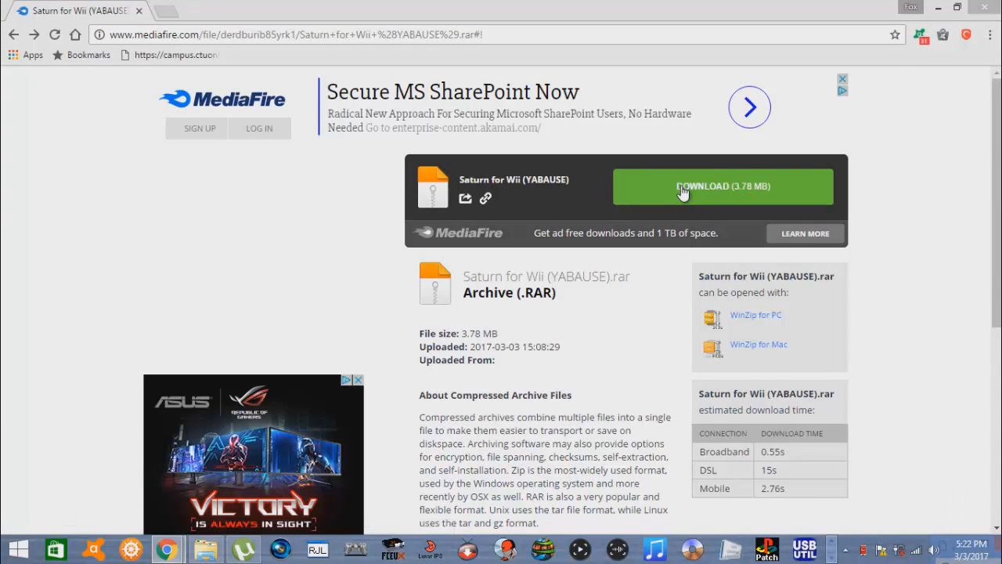
left_click(721, 187)
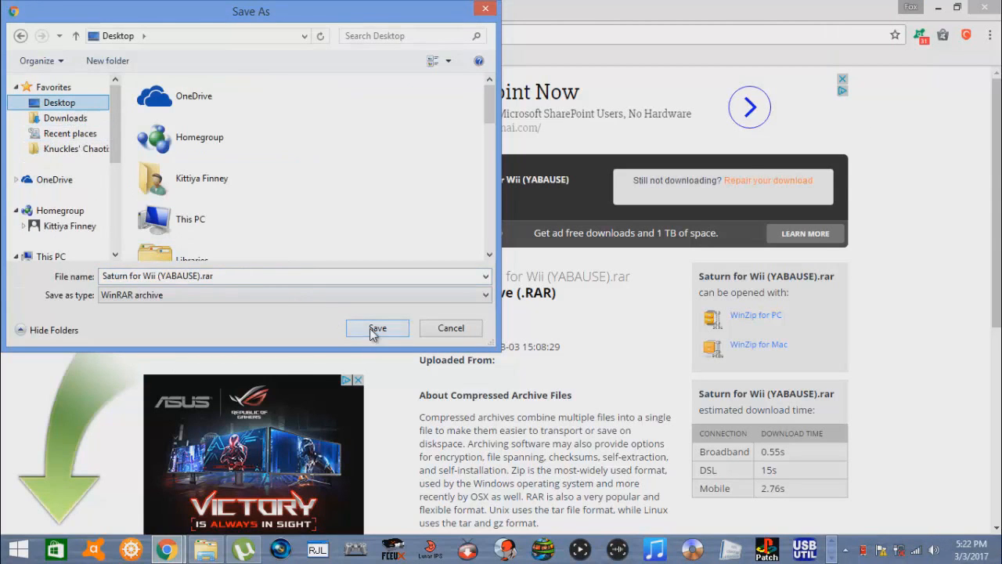
left_click(377, 328)
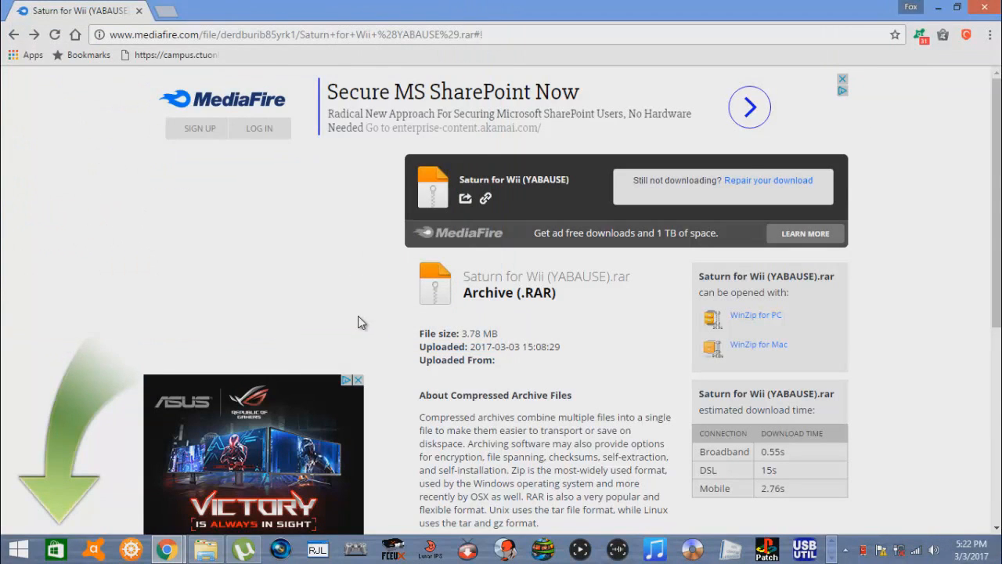
mouse_move(342, 201)
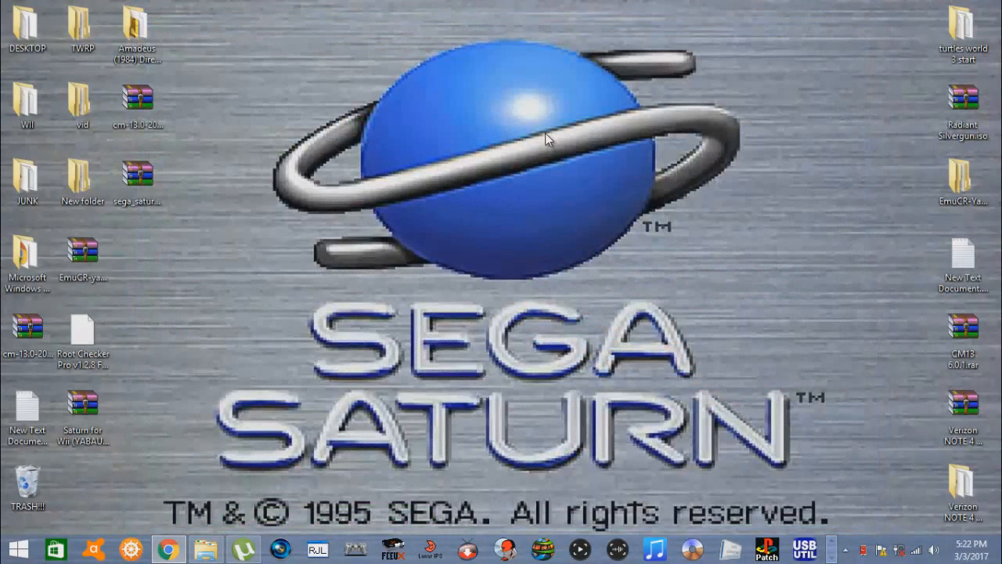
Step: Open the Saturn for Wii (YABAUSE) archive on the desktop to view its contents
left_click(82, 407)
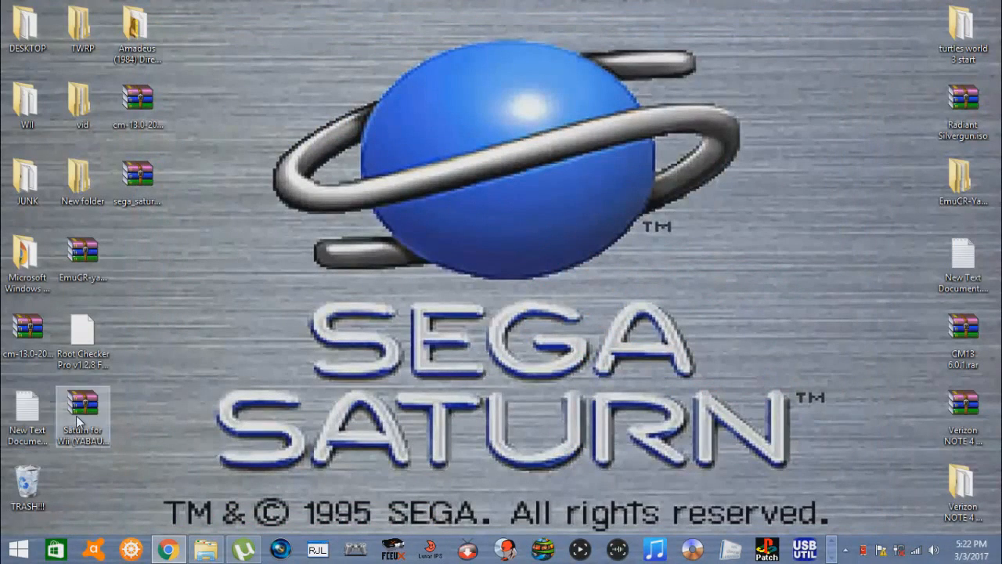
left_click(82, 408)
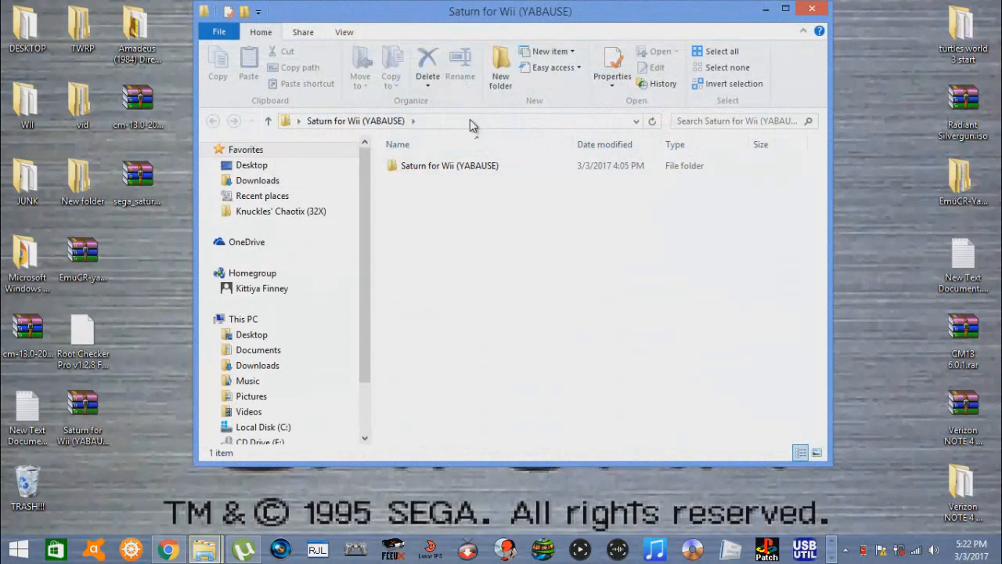
Step: Open the inner Saturn for Wii (YABAUSE) folder containing apps, yabause and the Yabause v14 WAD
double_click(450, 165)
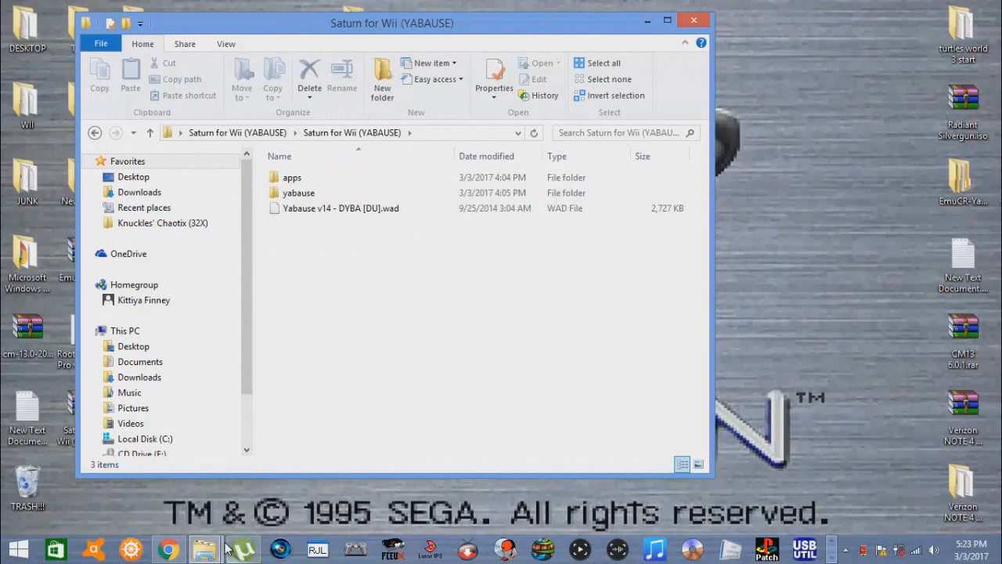
mouse_move(204, 548)
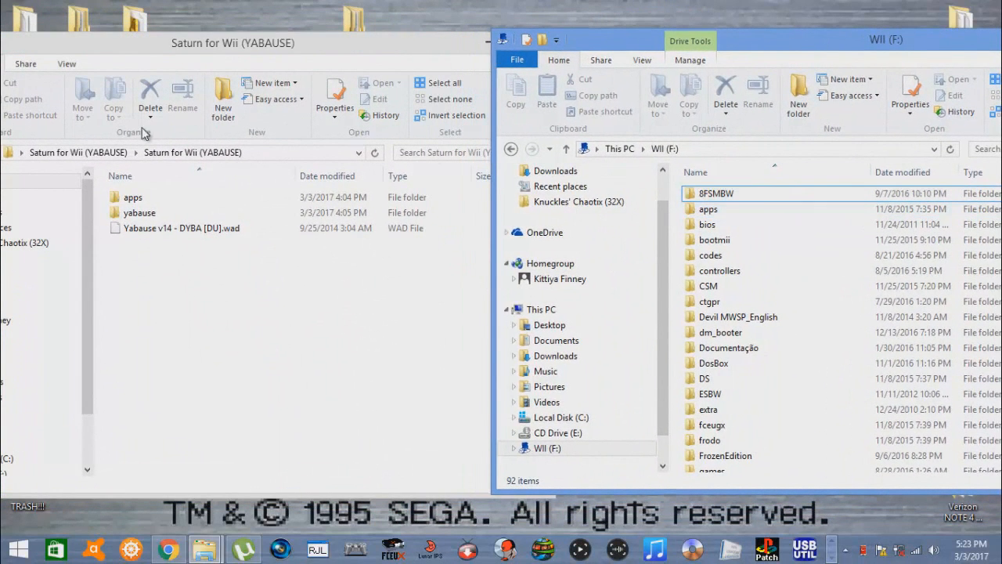
Step: Copy the package's yabause app folder into the apps folder on WII (F:)
left_click(559, 279)
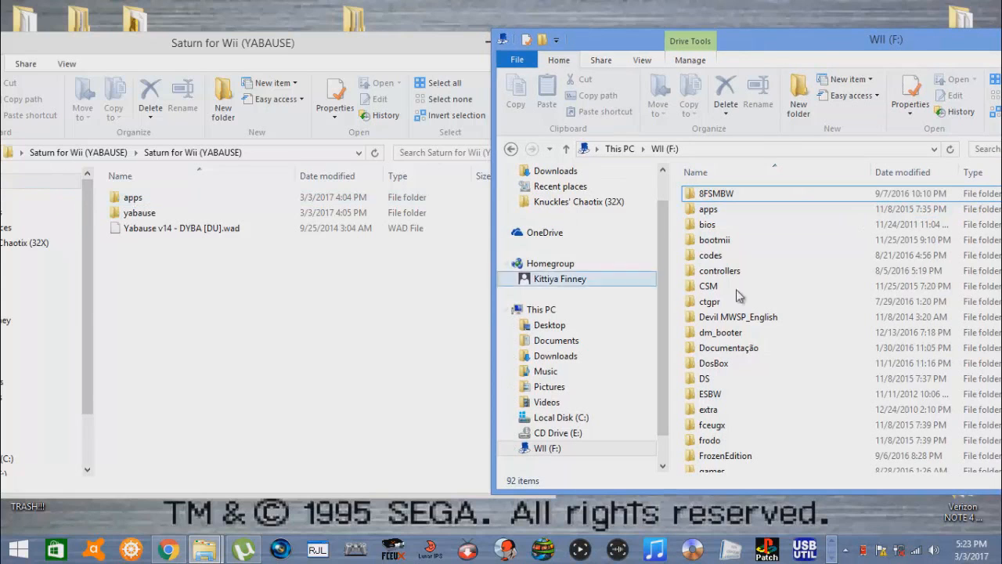
left_click(716, 193)
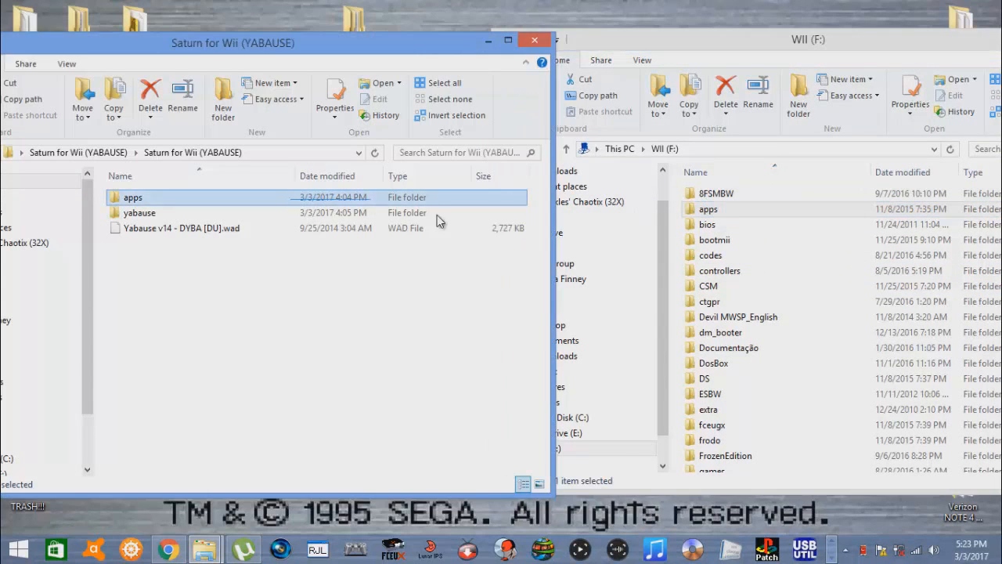
left_click(139, 212)
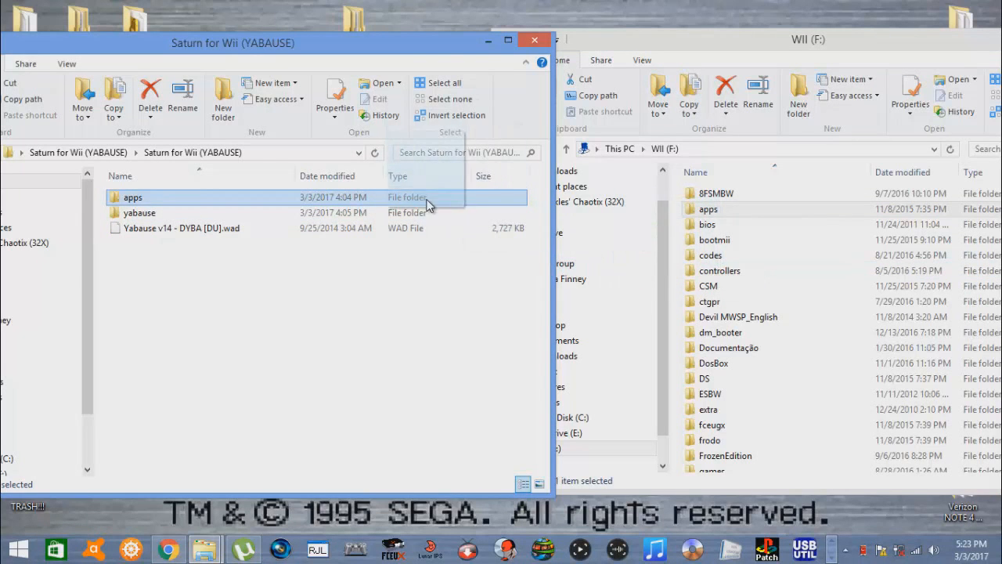
double_click(132, 197)
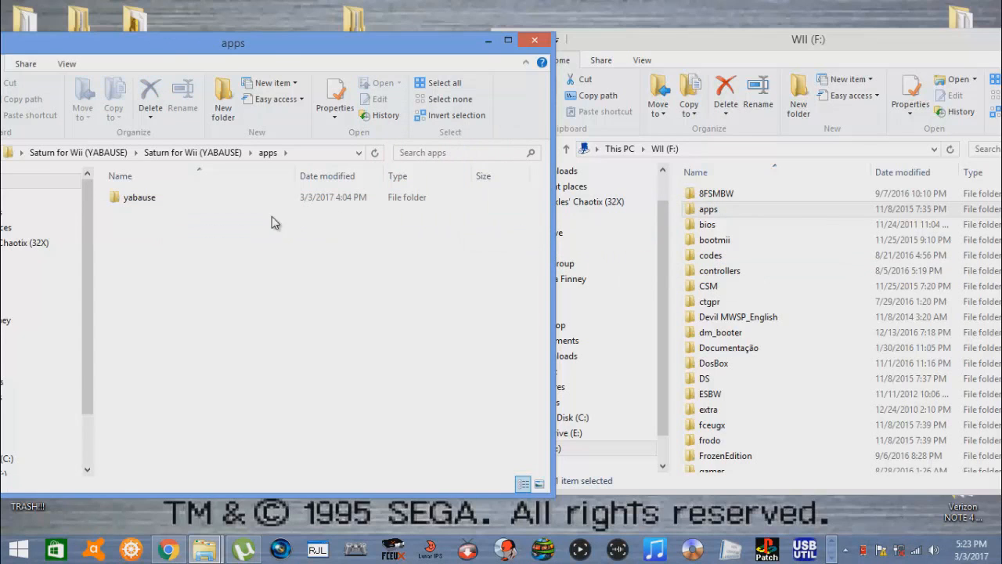
left_click(140, 197)
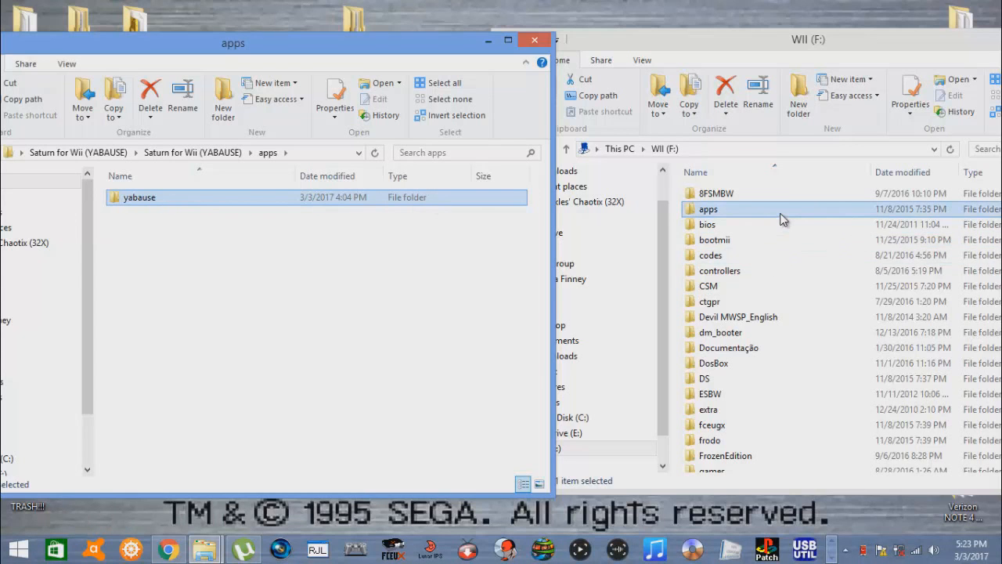
double_click(707, 209)
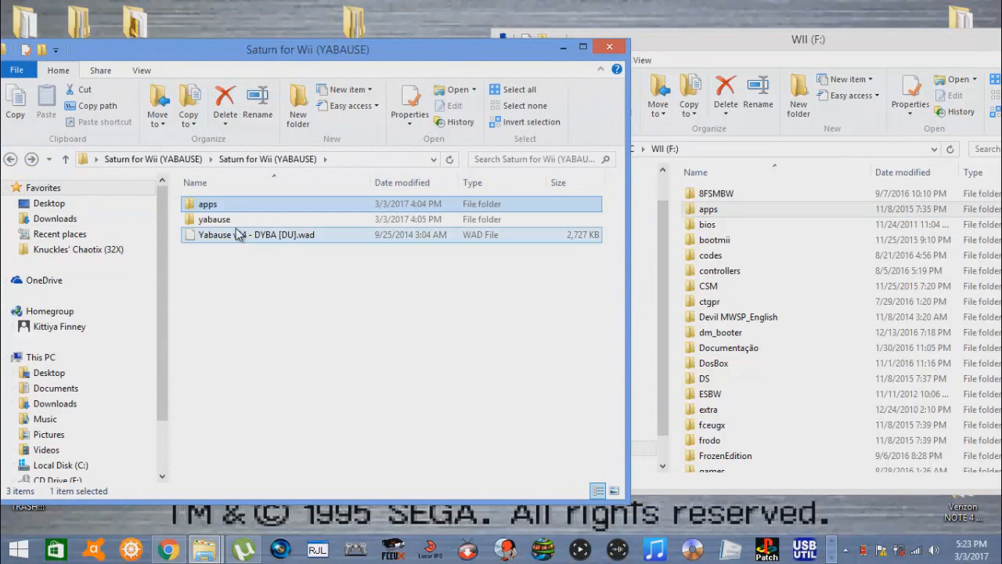
Step: Open the package's yabause folder holding carts, games, saves and bios.bin
double_click(214, 219)
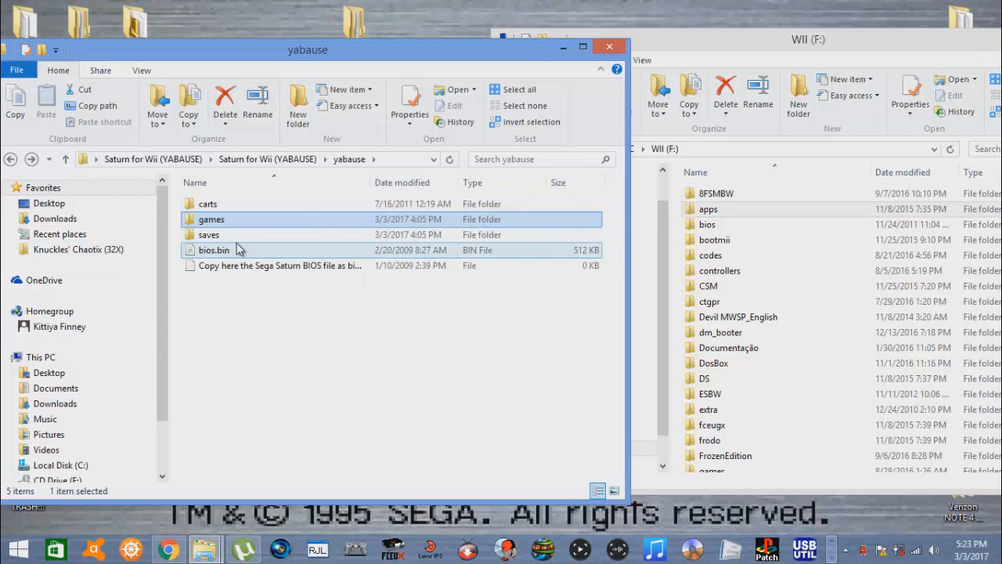
mouse_move(232, 208)
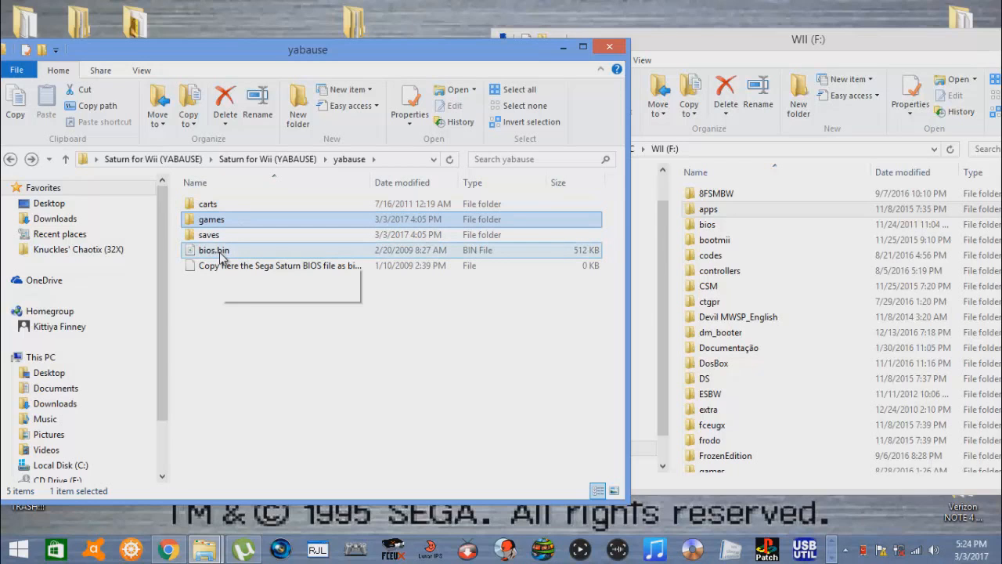
mouse_move(214, 250)
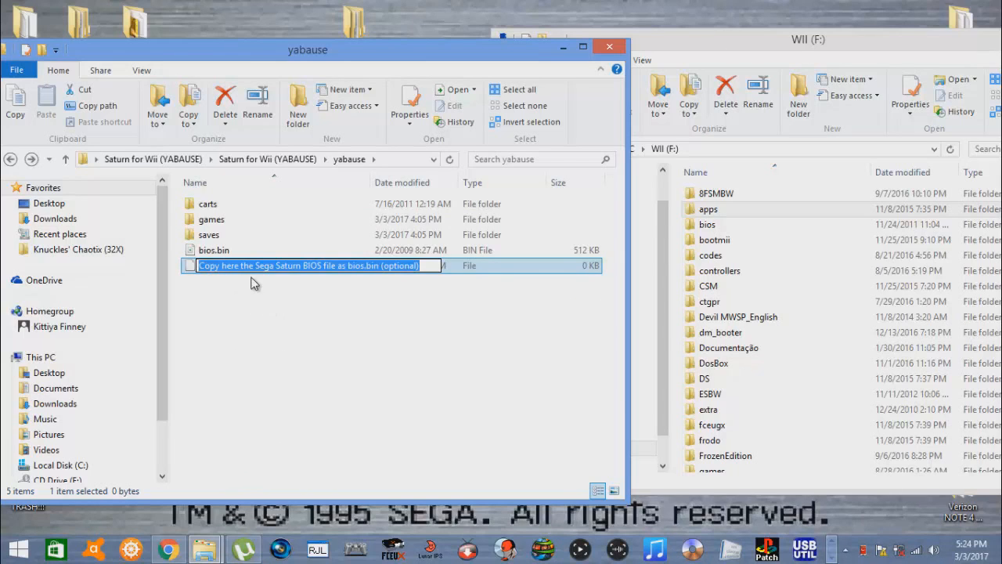
mouse_move(319, 279)
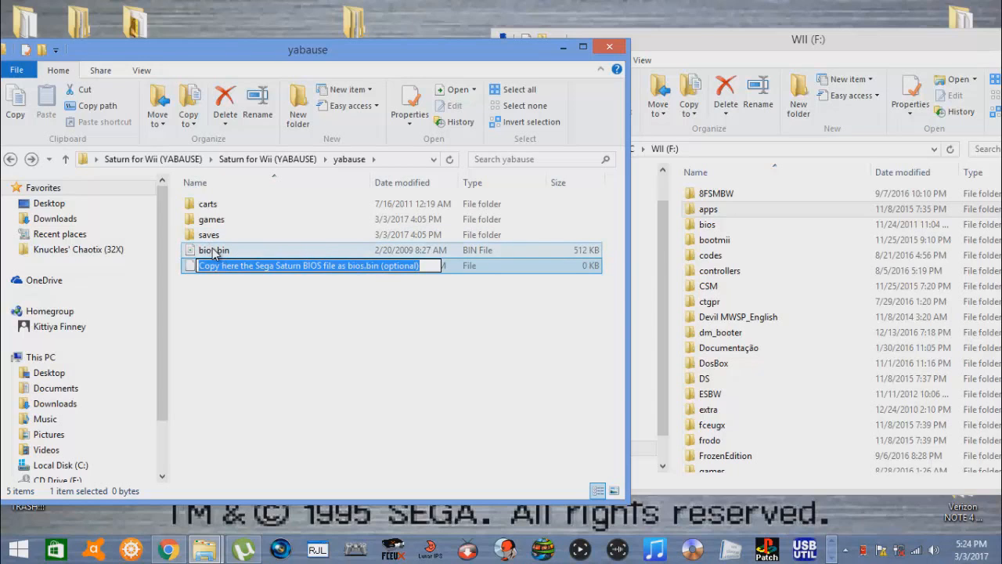
mouse_move(215, 255)
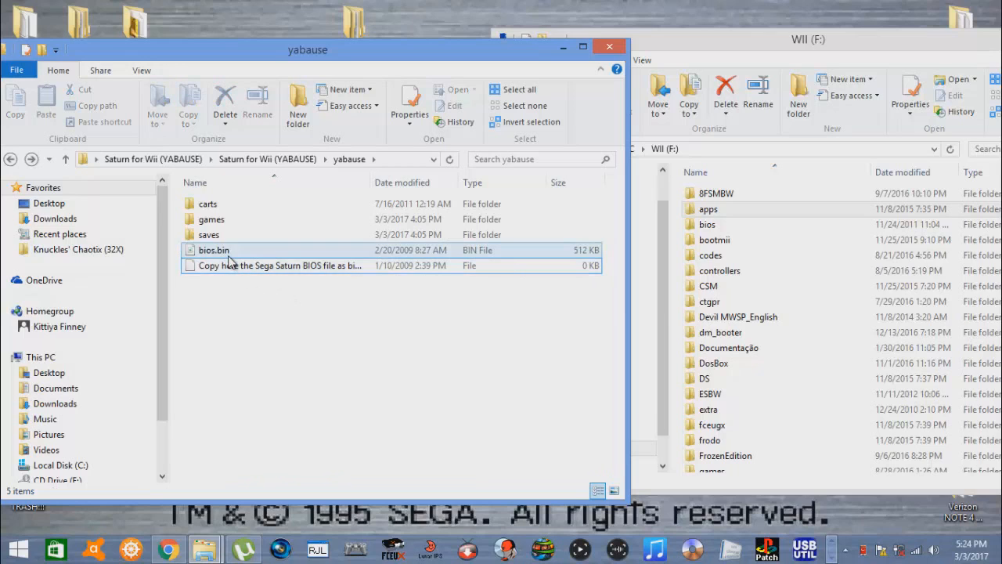
mouse_move(227, 260)
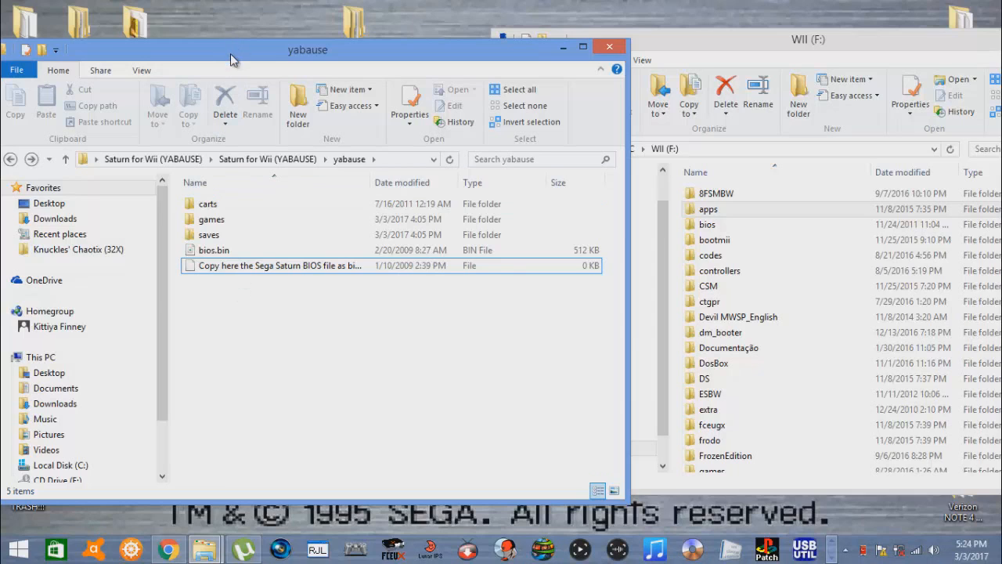
Step: Review the Yabause WAD and yabause folder, then close the Saturn for Wii window
left_click(11, 159)
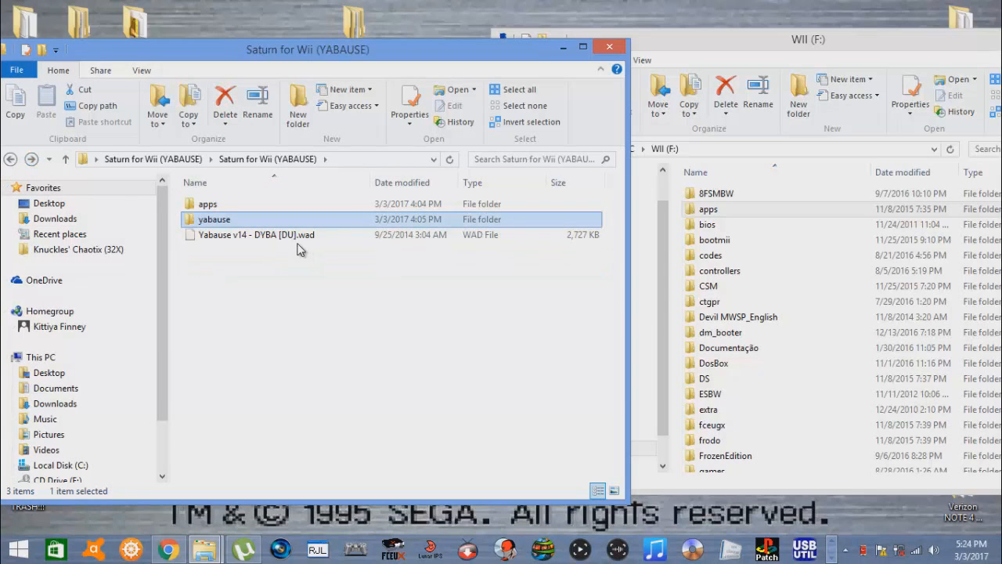
left_click(257, 234)
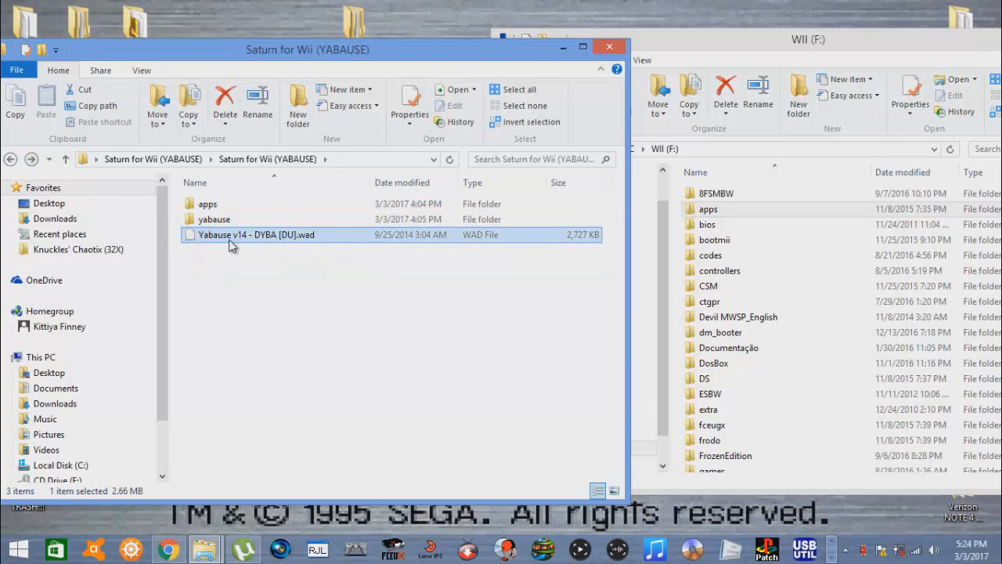
mouse_move(211, 235)
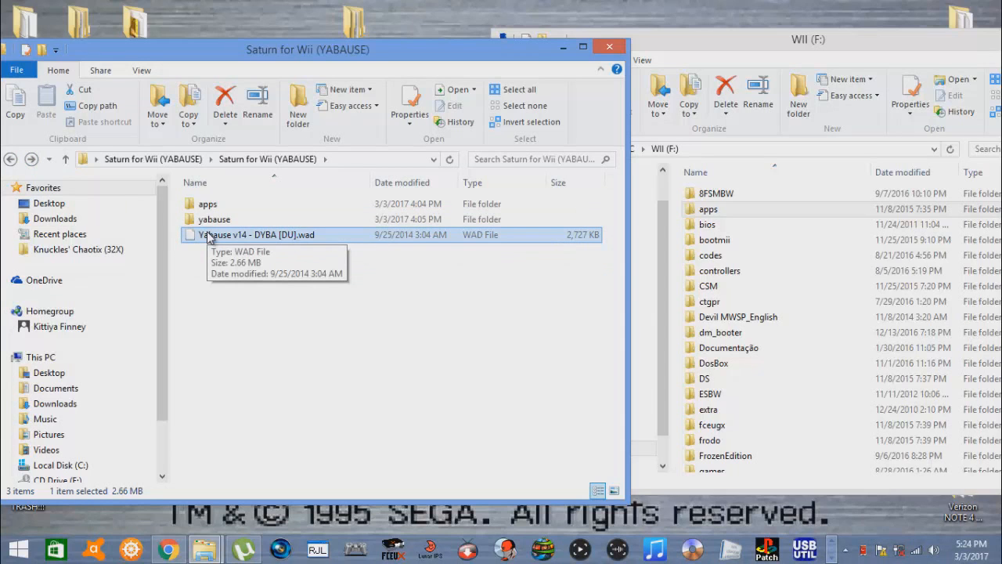
mouse_move(234, 244)
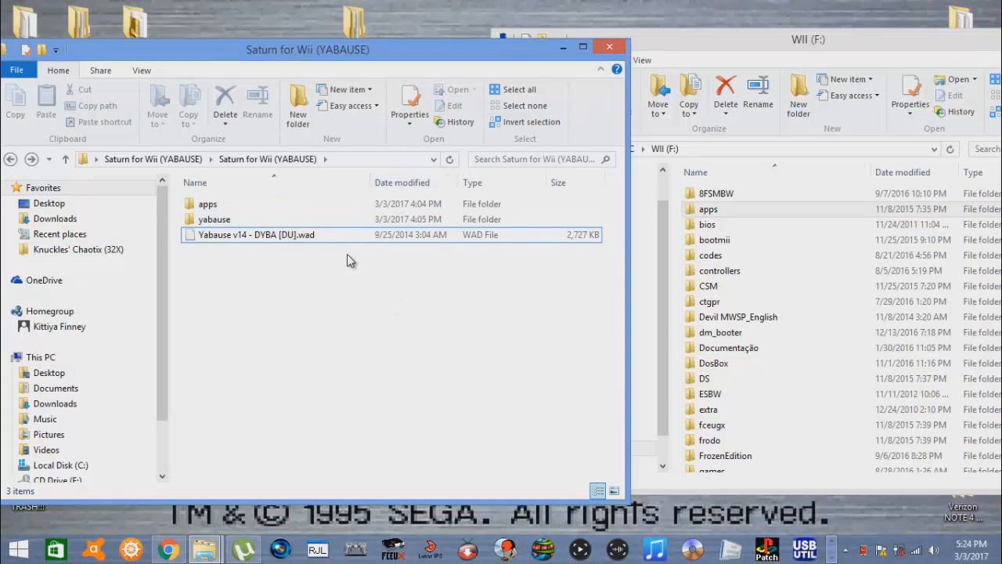
left_click(214, 219)
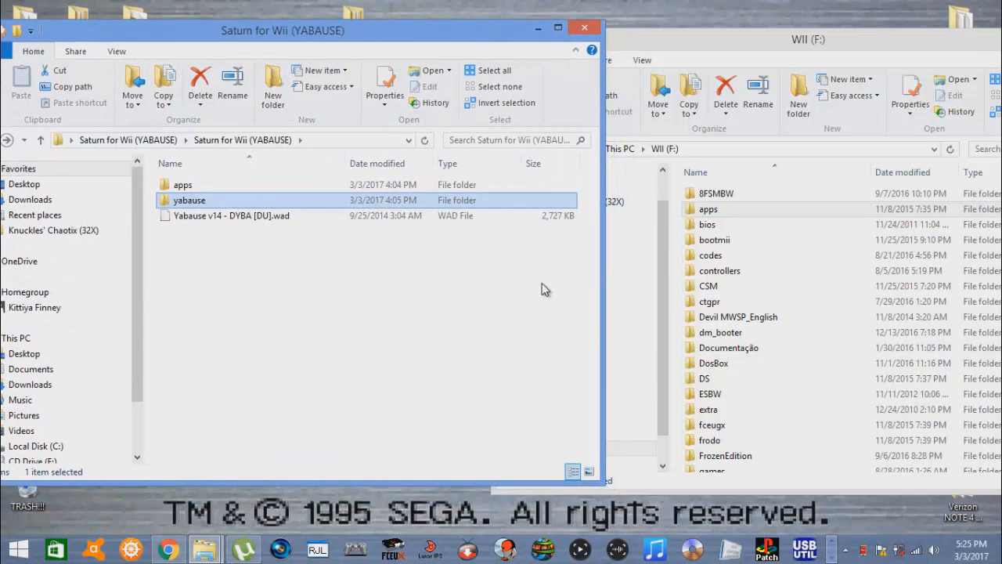
mouse_move(550, 289)
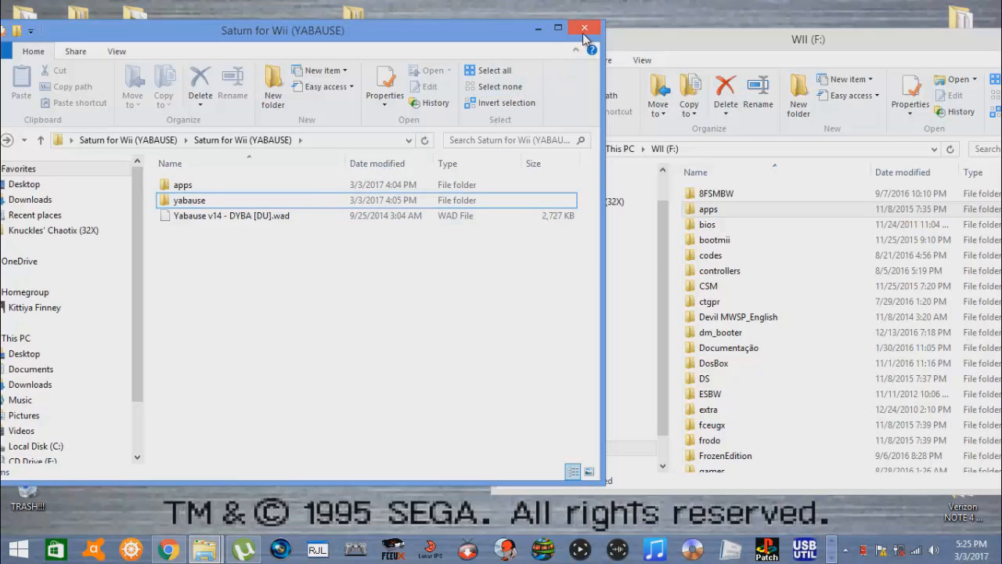
left_click(584, 28)
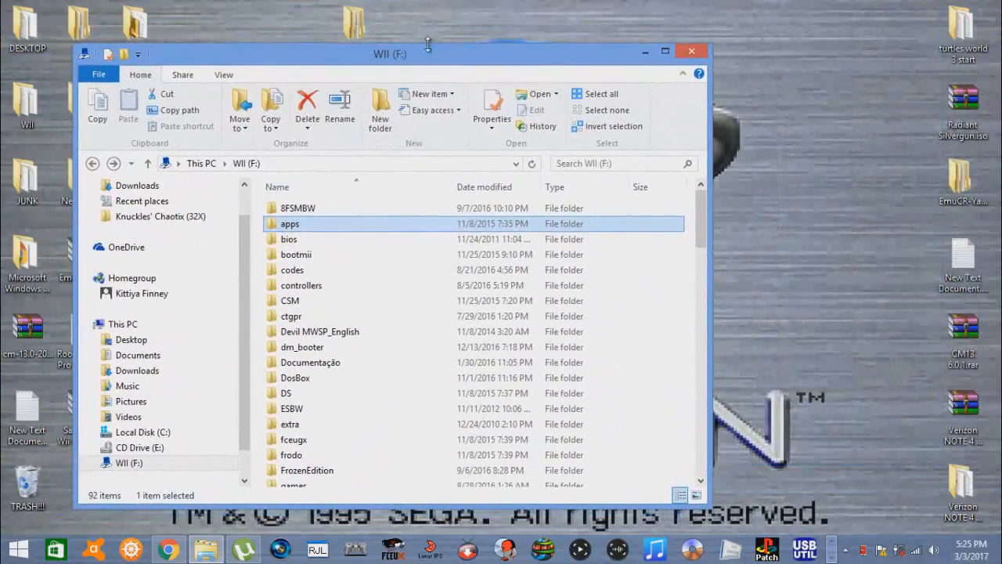
left_click(691, 51)
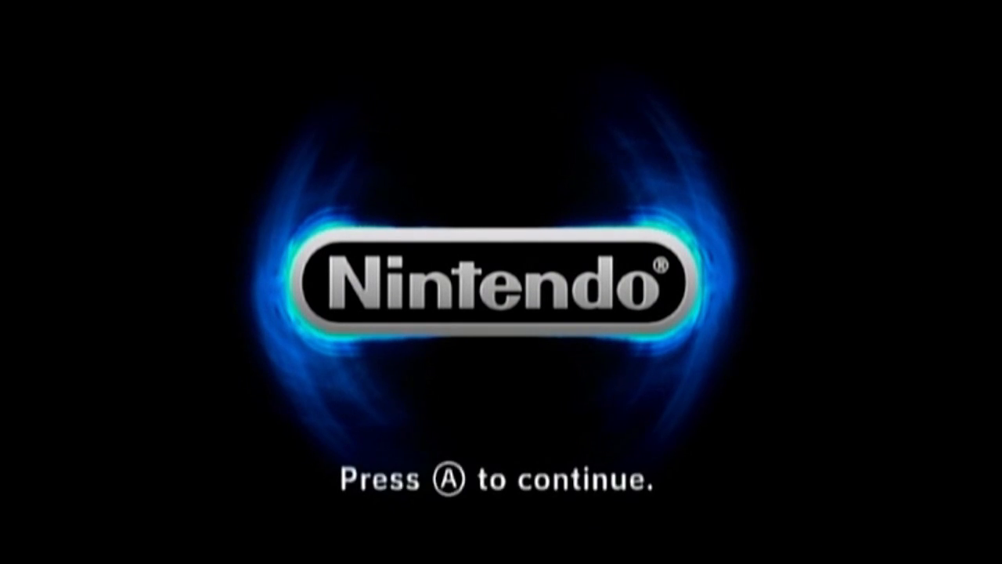
Step: Get past the Nintendo start screen and launch the Homebrew Channel
key("A")
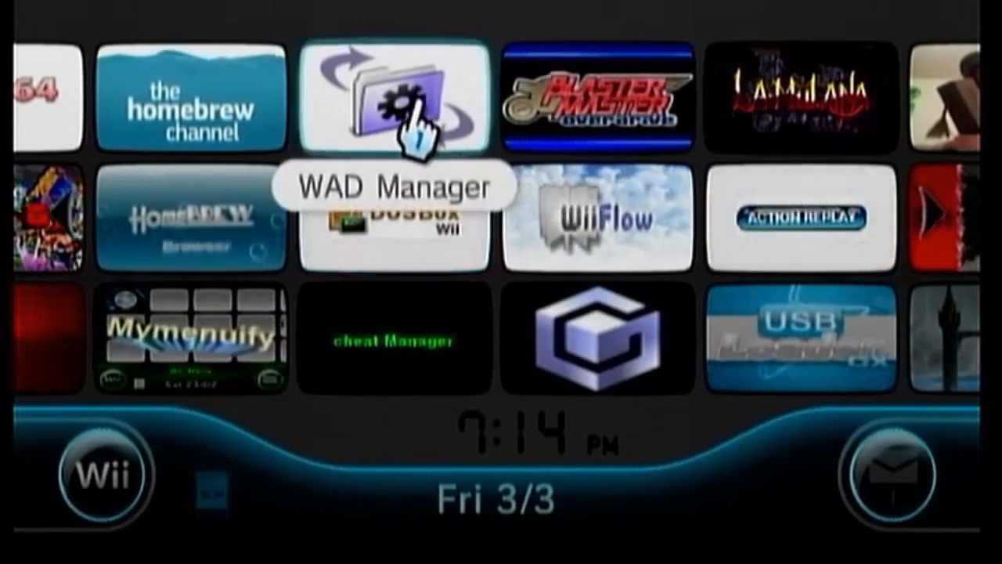
mouse_move(190, 107)
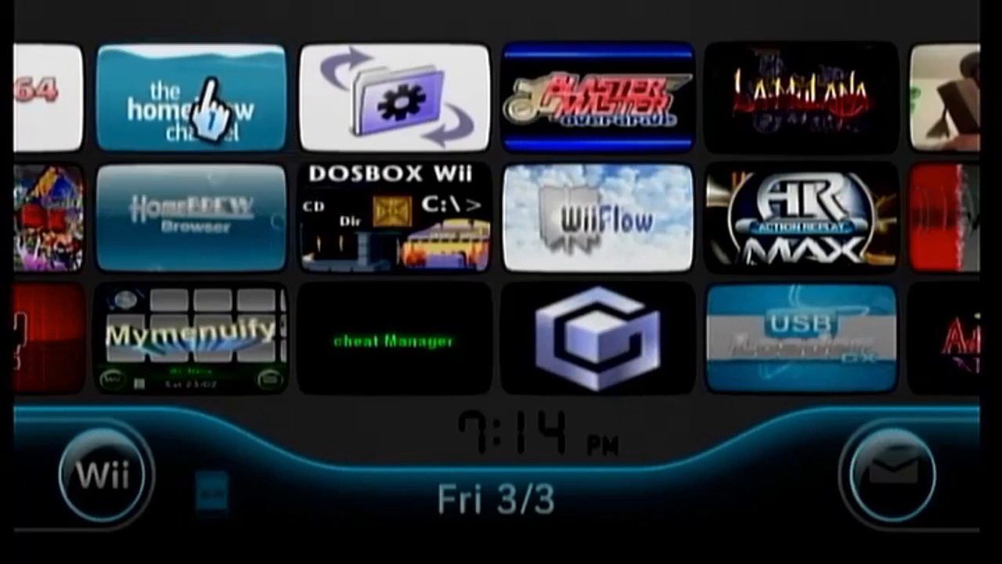
left_click(191, 96)
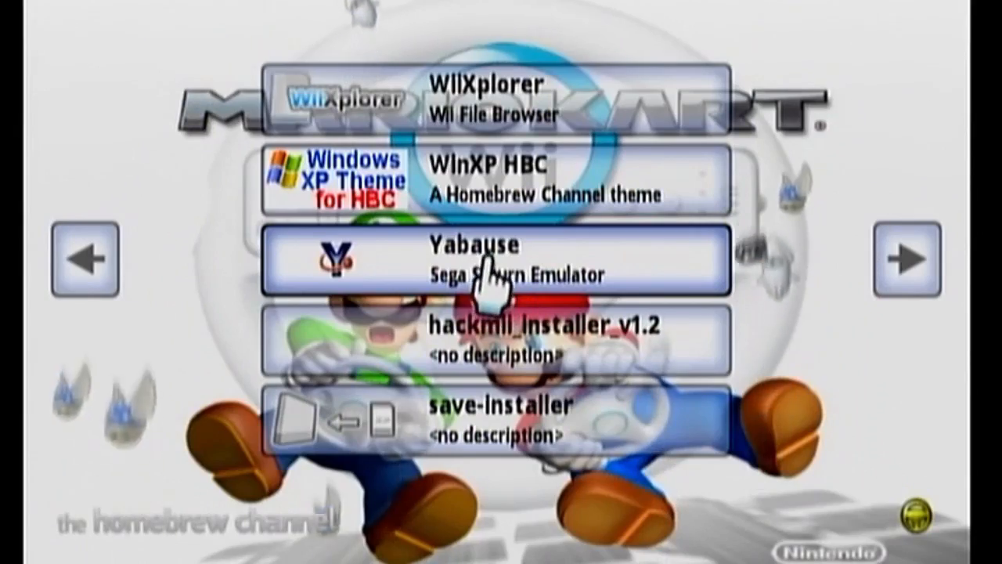
Step: Launch Yabause from the Homebrew Channel and return from Settings to its main menu
left_click(491, 261)
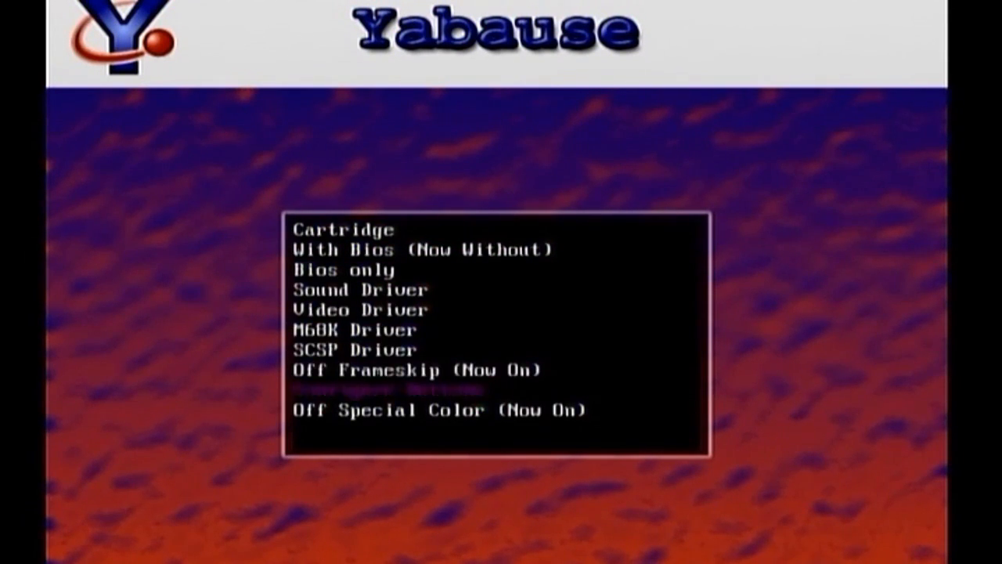
key("Down")
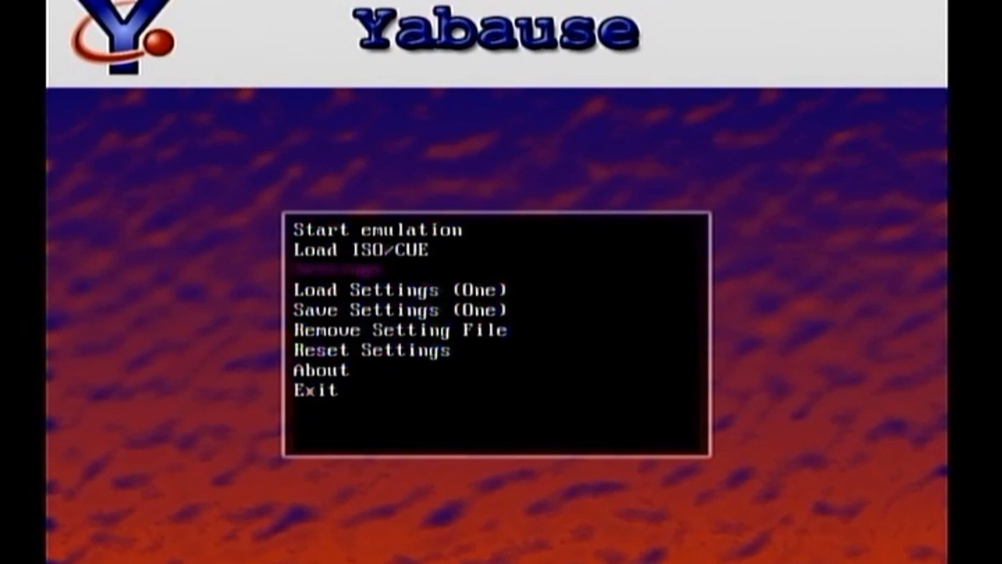
Step: Set Load Settings to Each and load the Radiant Silvergun disc image
left_click(358, 249)
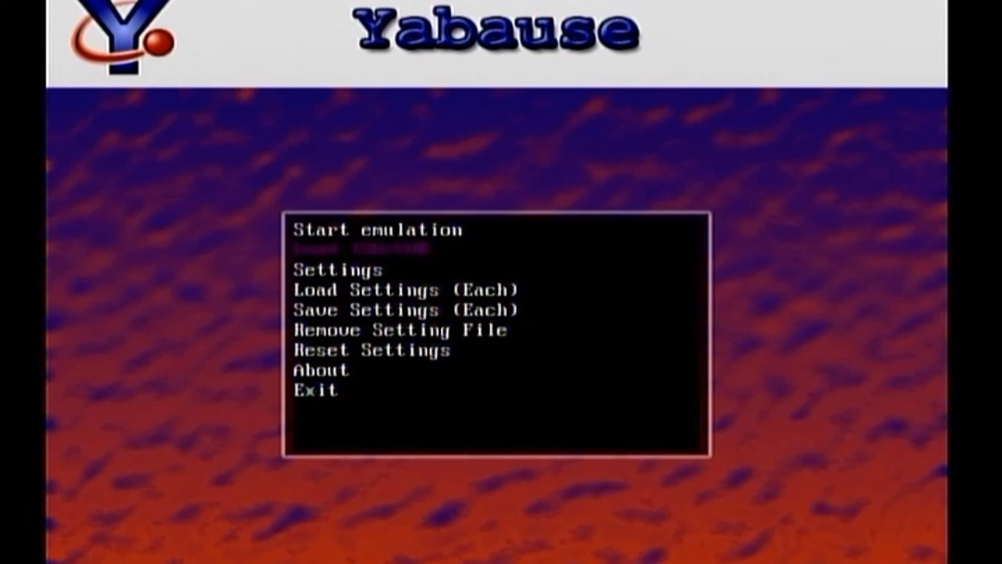
left_click(376, 230)
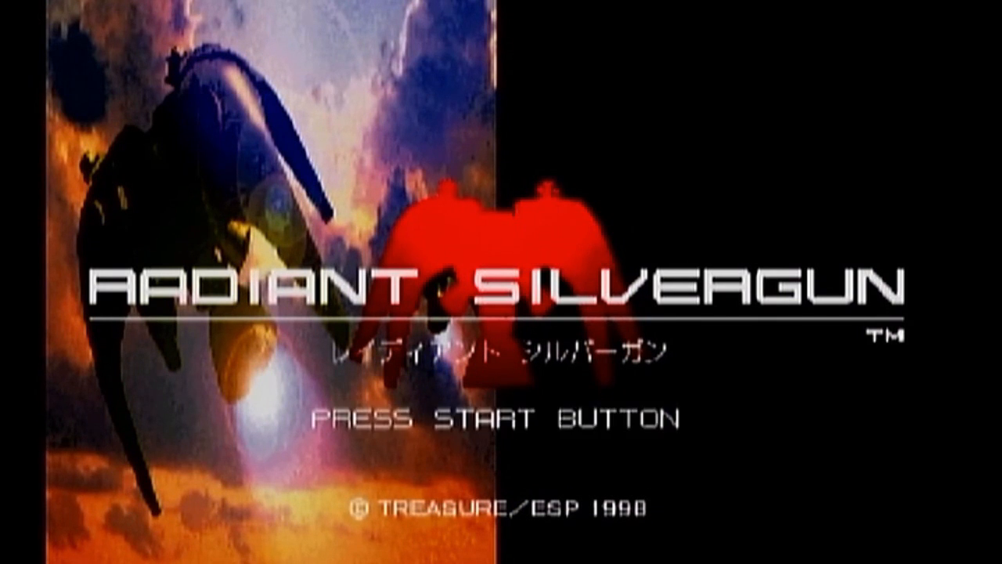
Step: Get past the Radiant Silvergun title screen and choose GAME START
key("enter")
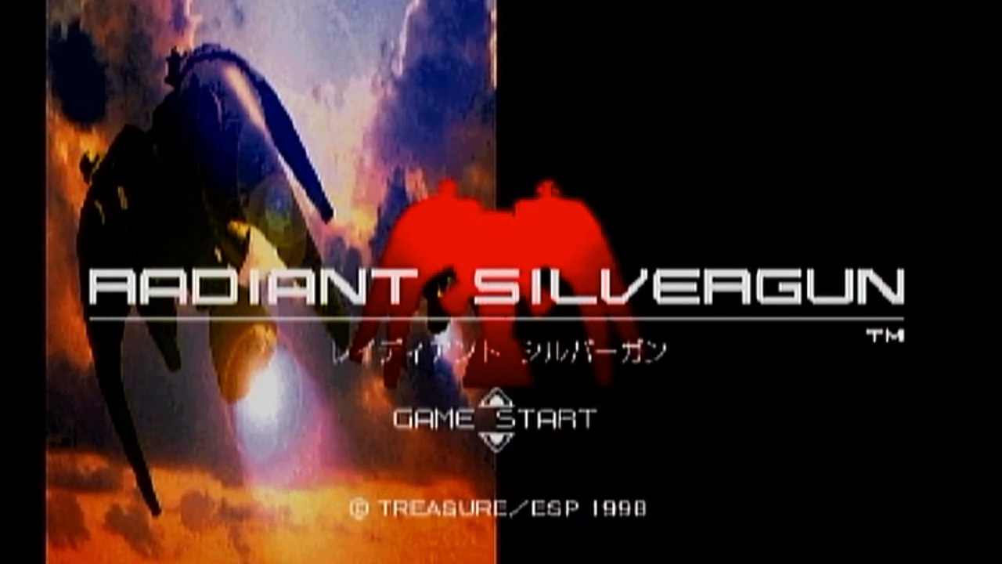
left_click(497, 415)
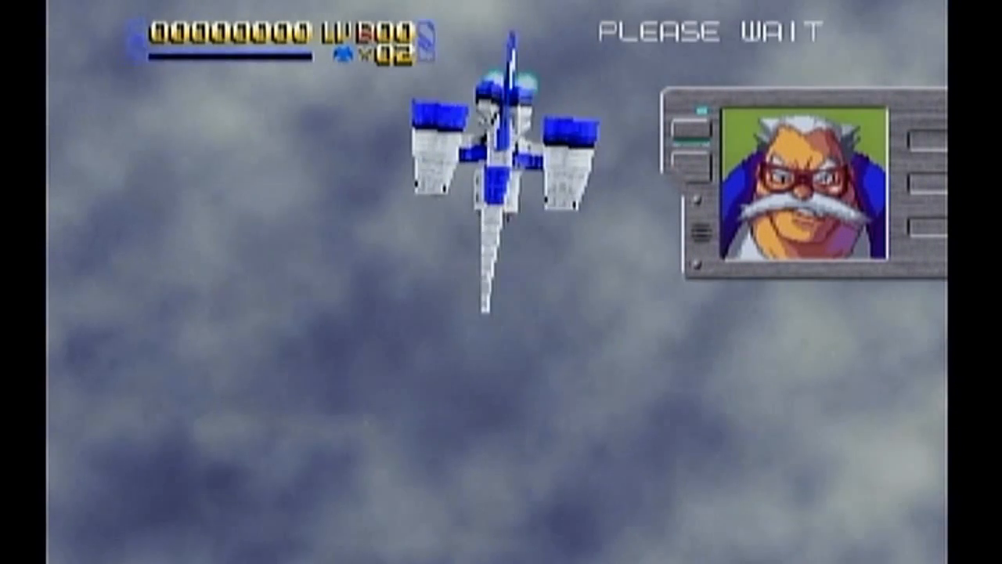